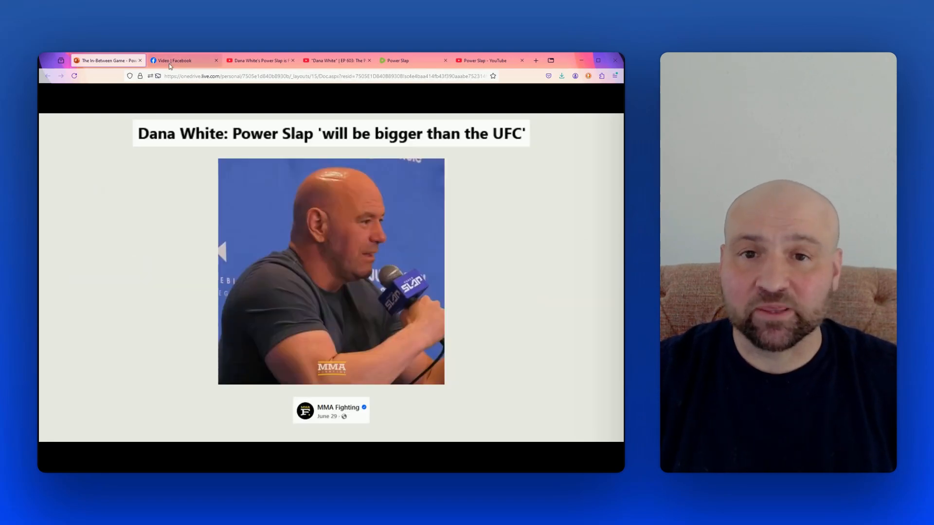
- Switch to the MMA Fighting Facebook video of Dana White and start playing it
{"action": "left_click", "coordinate": [182, 61]}
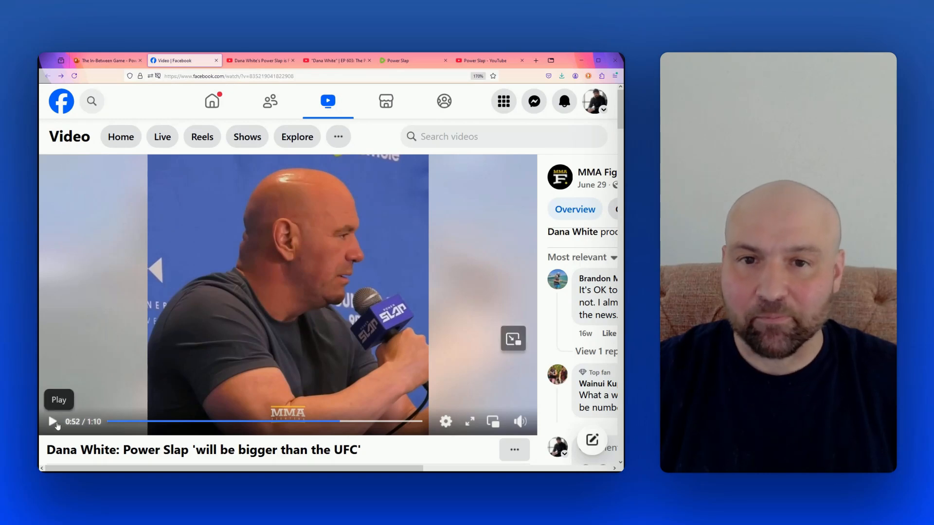
{"action": "left_click", "coordinate": [52, 421]}
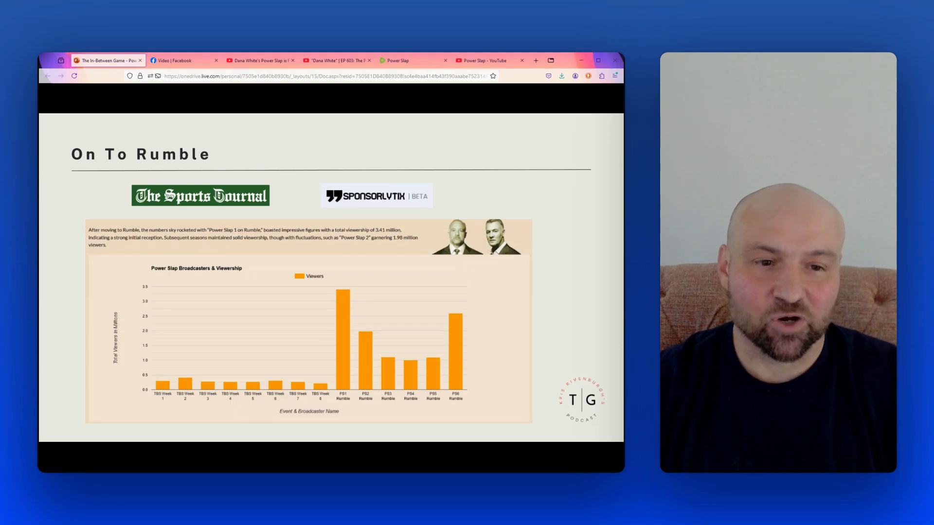
- Advance the slideshow to the Social Media Dropoff slide comparing YouTube and Rumble views
{"action": "key", "text": "Right"}
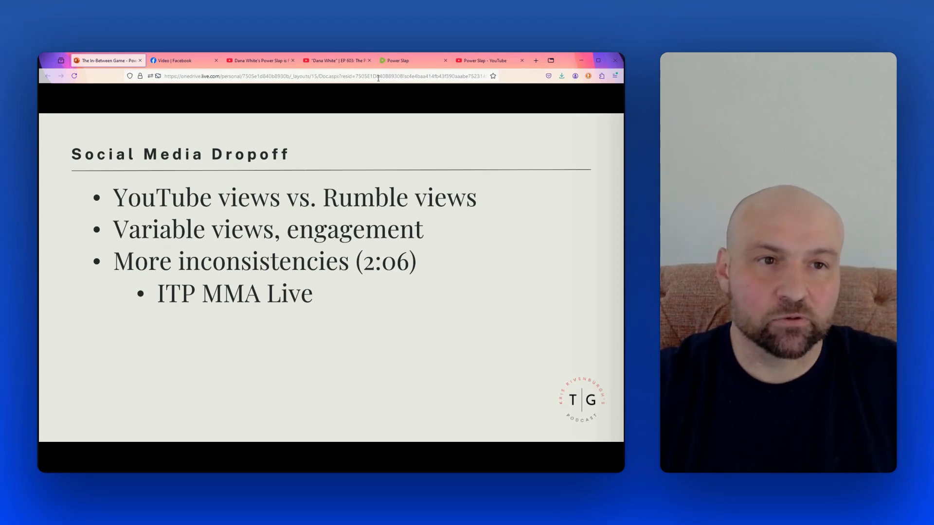
- Browse down the Power Slap Rumble channel's video list showing Road to the Title episodes and view counts
{"action": "left_click", "coordinate": [395, 60]}
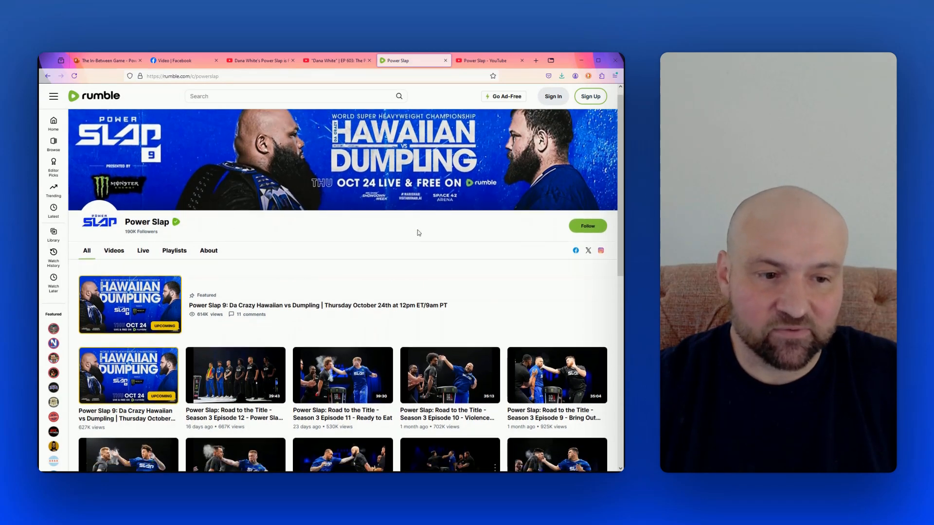
{"action": "scroll", "scroll_direction": "down", "scroll_amount": 3}
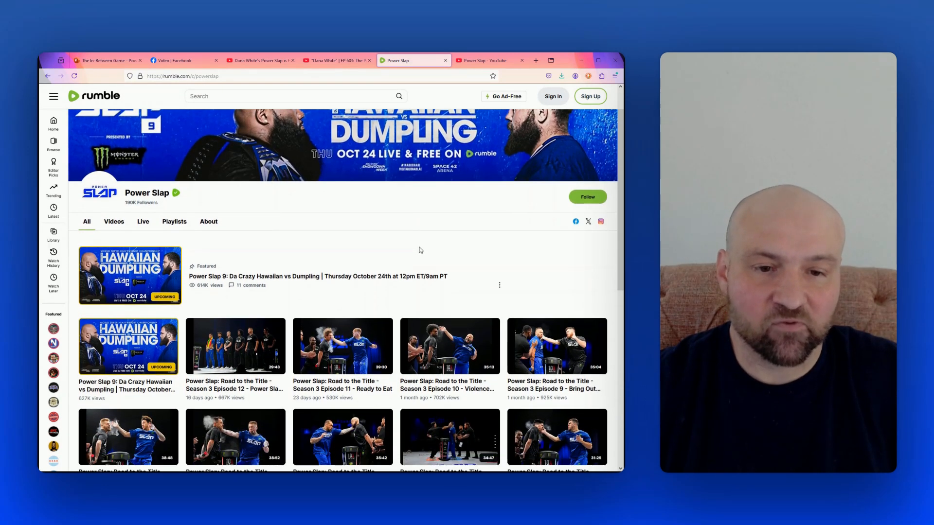
{"action": "scroll", "scroll_direction": "down", "scroll_amount": 3}
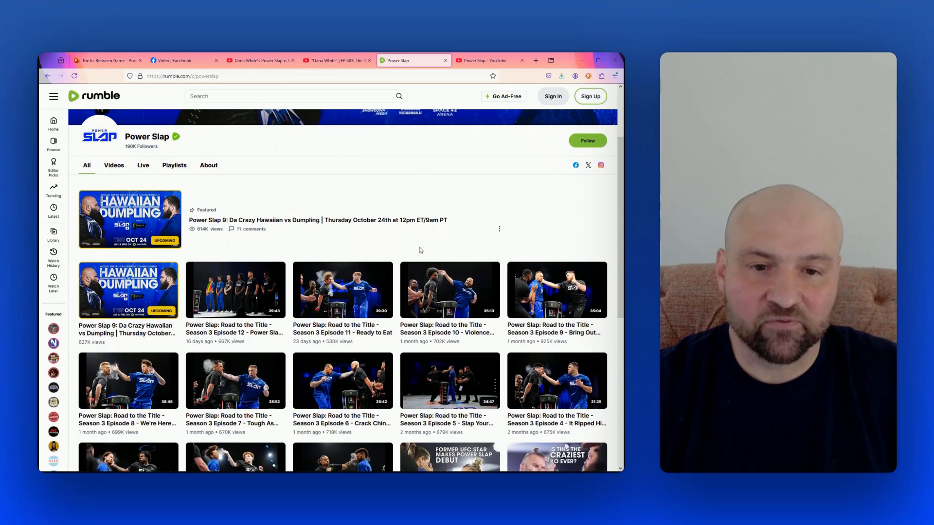
{"action": "scroll", "scroll_direction": "down", "scroll_amount": 3}
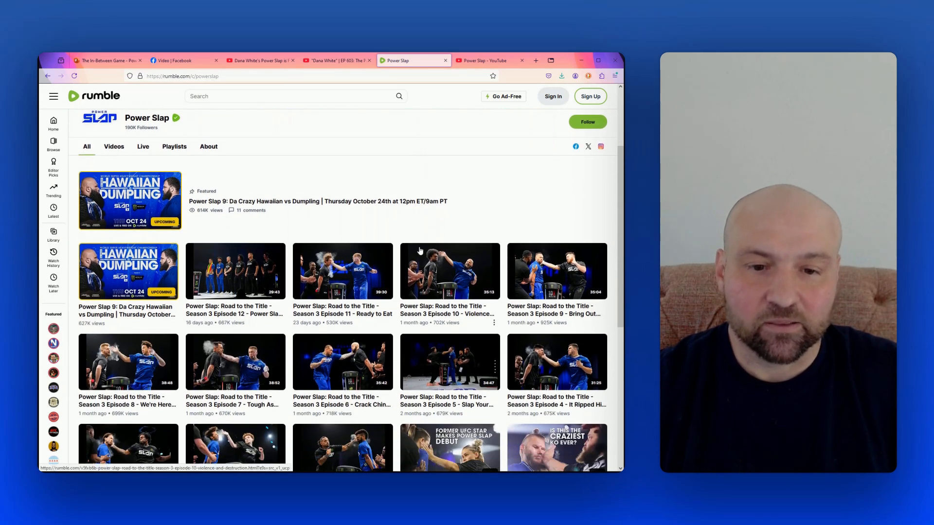
{"action": "scroll", "scroll_direction": "down", "scroll_amount": 3}
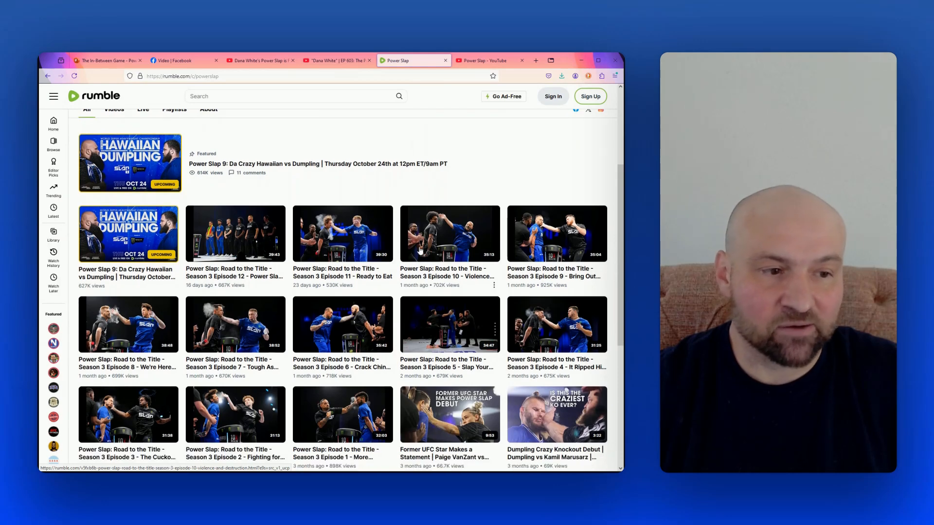
{"action": "scroll", "scroll_direction": "down", "scroll_amount": 3}
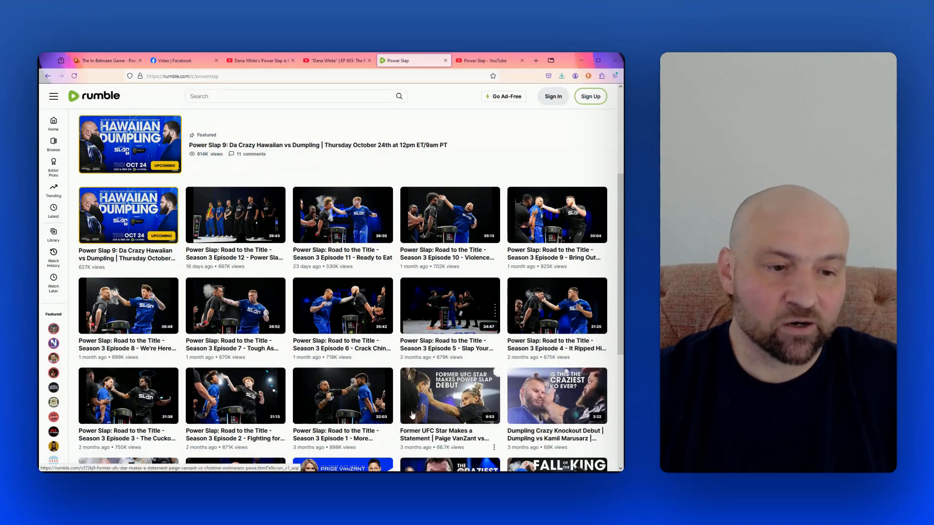
{"action": "scroll", "scroll_direction": "down", "scroll_amount": 3}
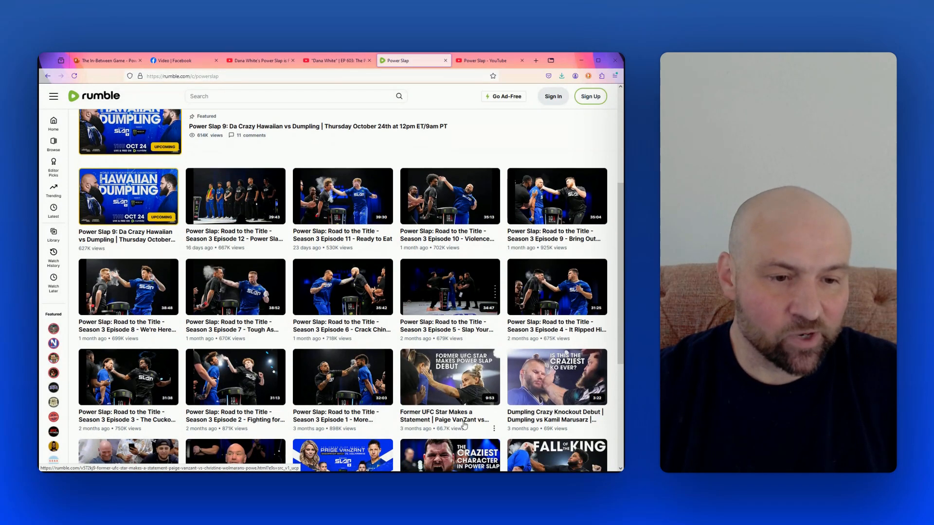
{"action": "scroll", "scroll_direction": "down", "scroll_amount": 3}
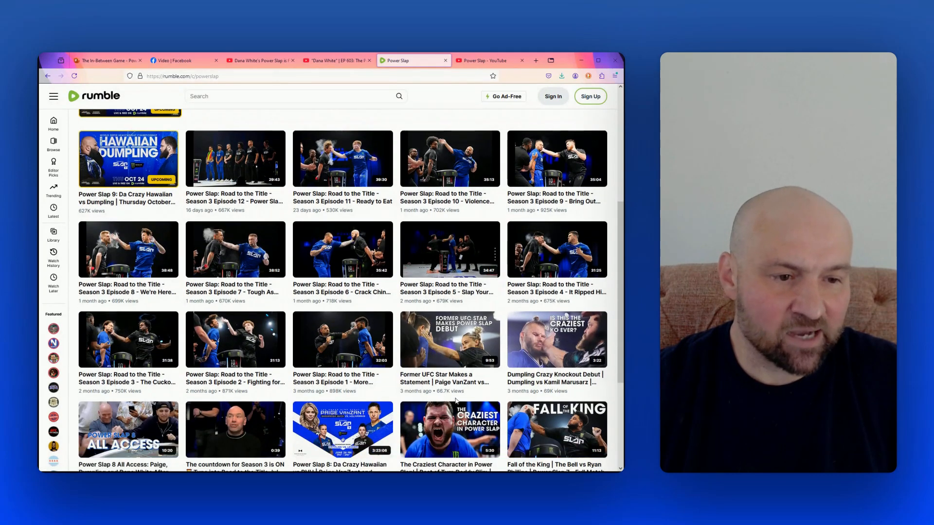
{"action": "scroll", "scroll_direction": "down", "scroll_amount": 3}
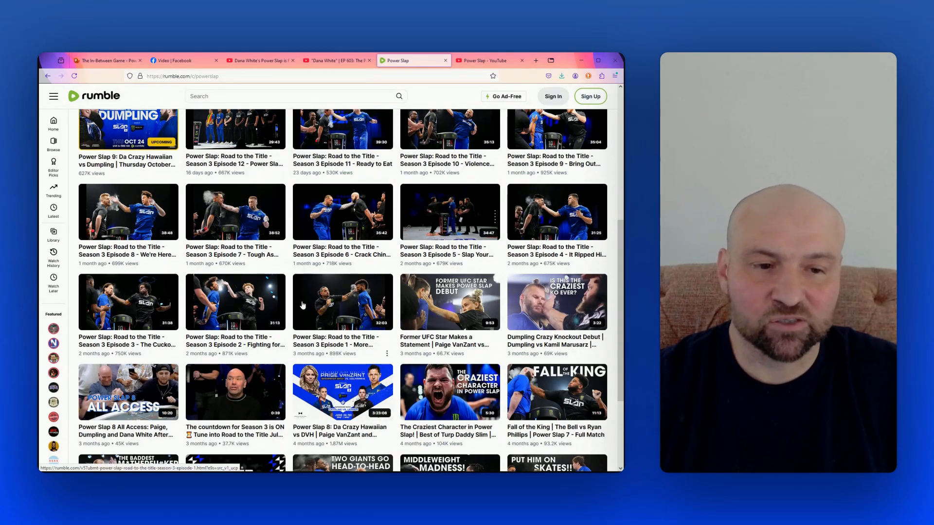
{"action": "mouse_move", "coordinate": [339, 315]}
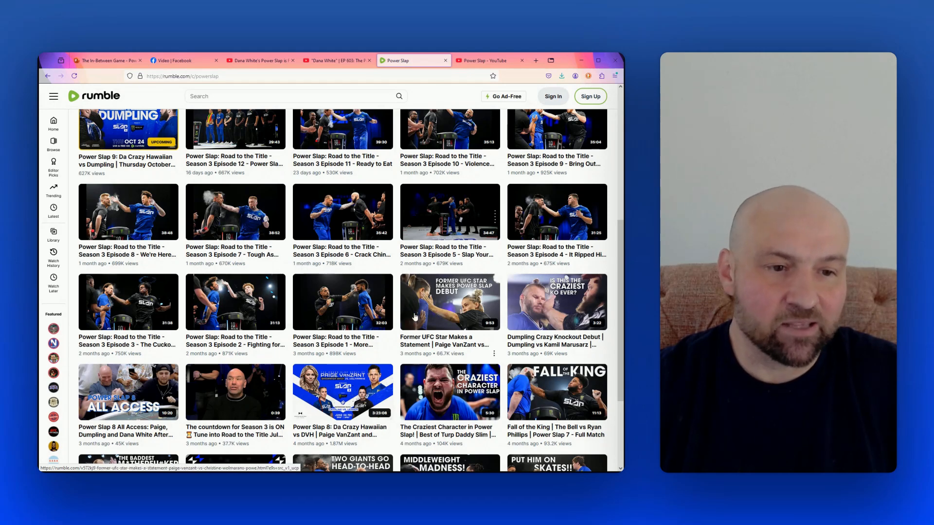
{"action": "scroll", "scroll_direction": "down", "scroll_amount": 3}
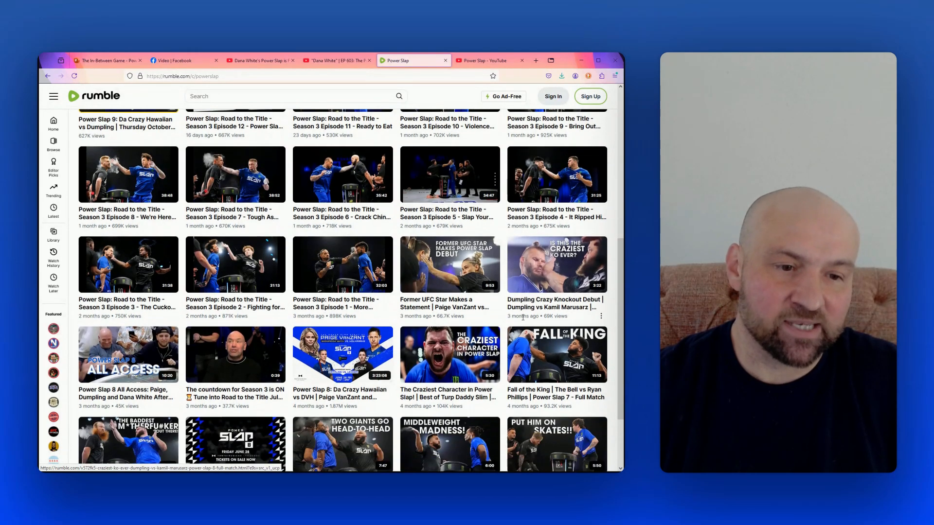
{"action": "scroll", "scroll_direction": "down", "scroll_amount": 3}
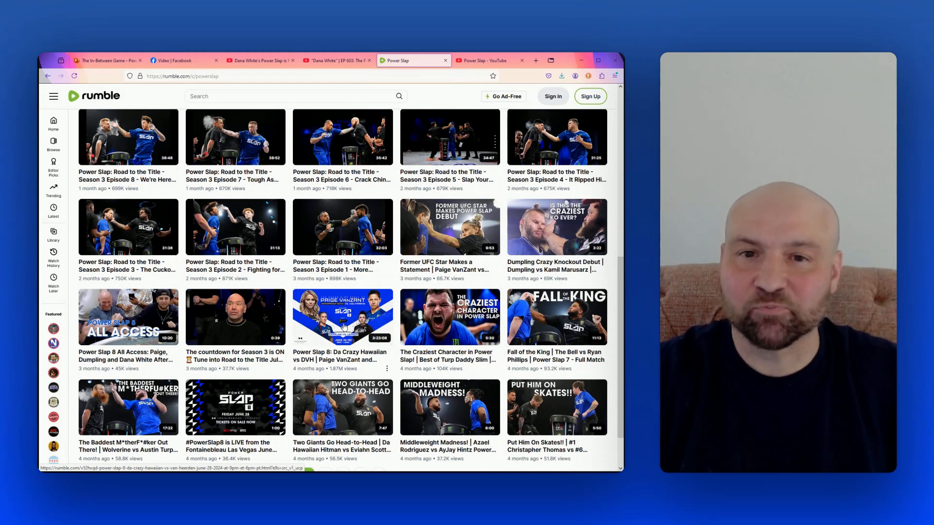
{"action": "scroll", "scroll_direction": "down", "scroll_amount": 3}
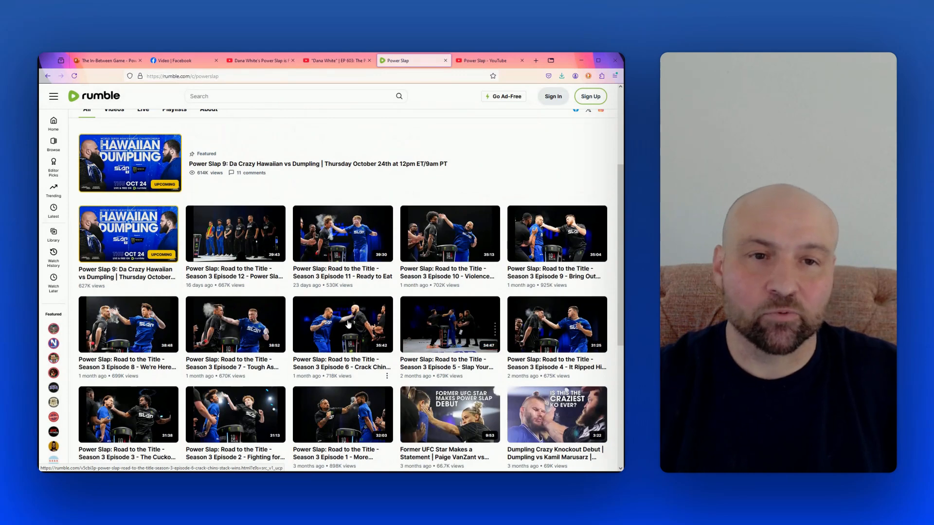
- Scroll through the Power Slap YouTube channel's recent uploads to compare their view counts
{"action": "left_click", "coordinate": [482, 60]}
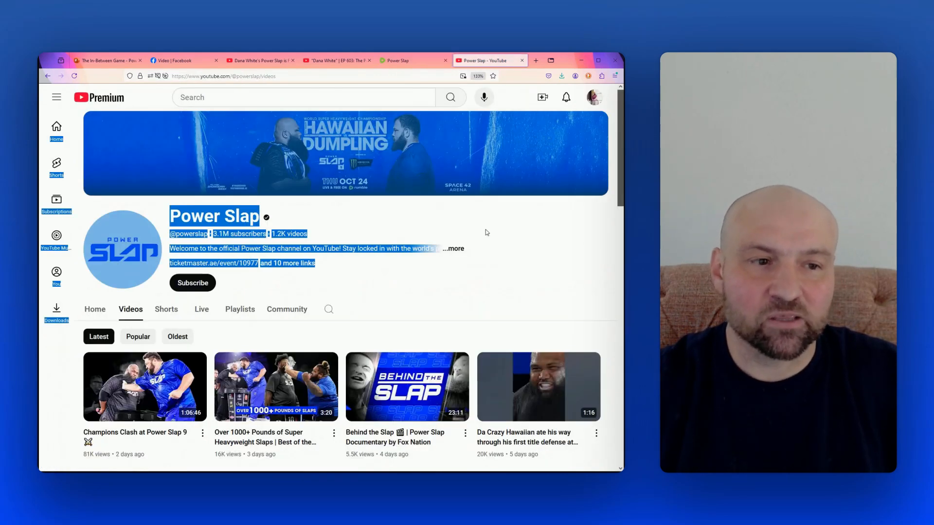
{"action": "left_click", "coordinate": [504, 270]}
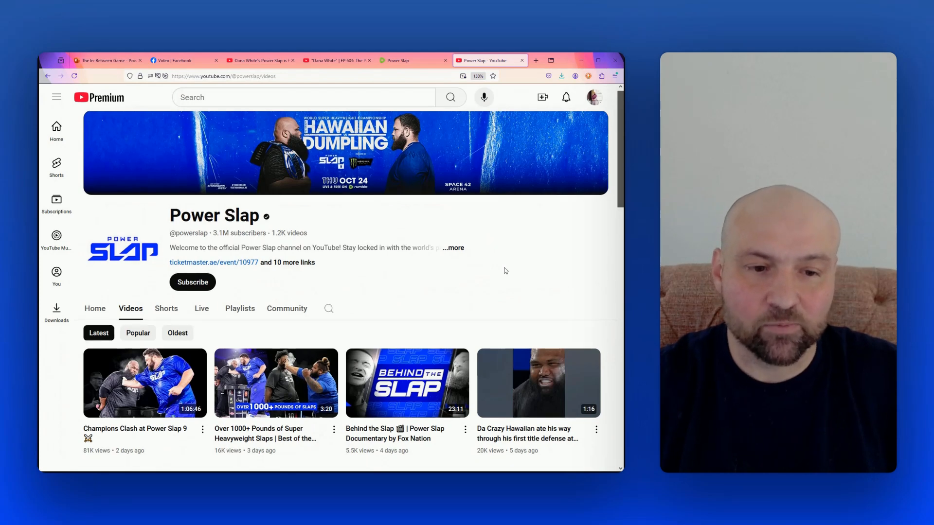
{"action": "scroll", "scroll_direction": "down", "scroll_amount": 3}
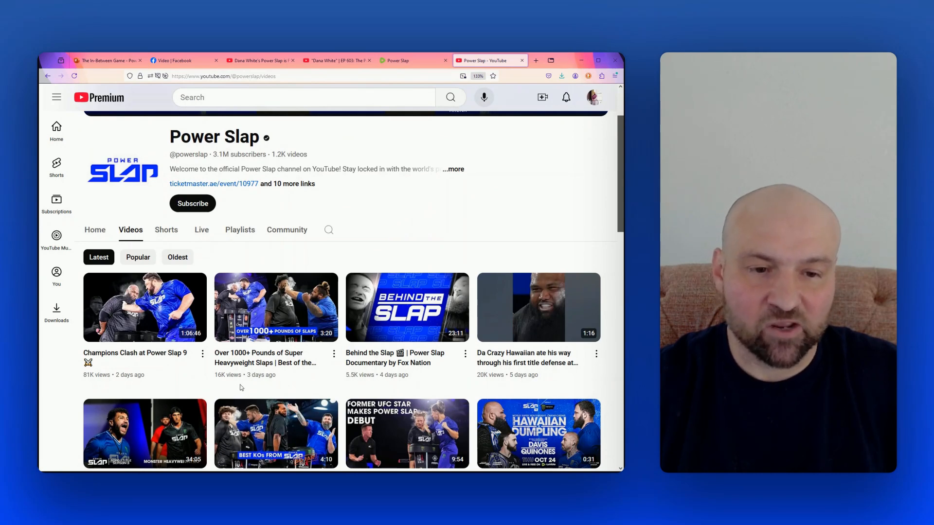
{"action": "scroll", "scroll_direction": "down", "scroll_amount": 3}
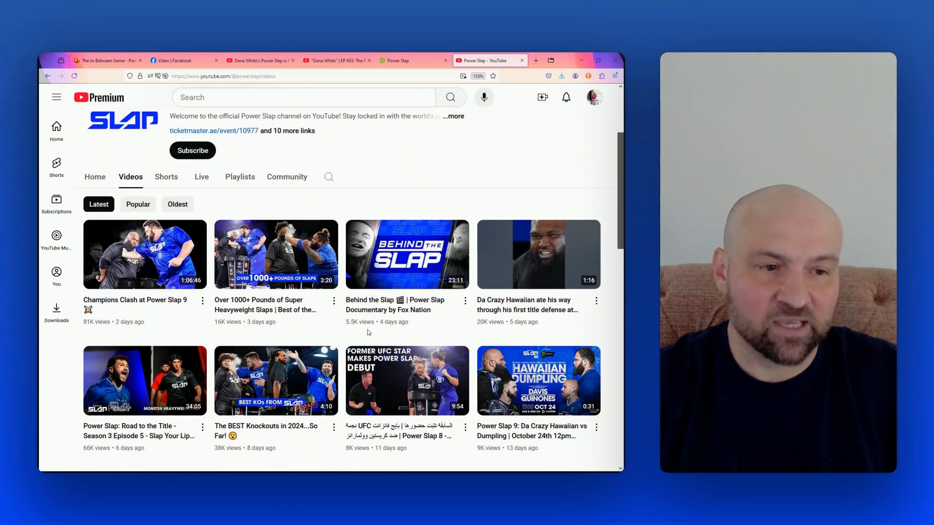
{"action": "mouse_move", "coordinate": [483, 331]}
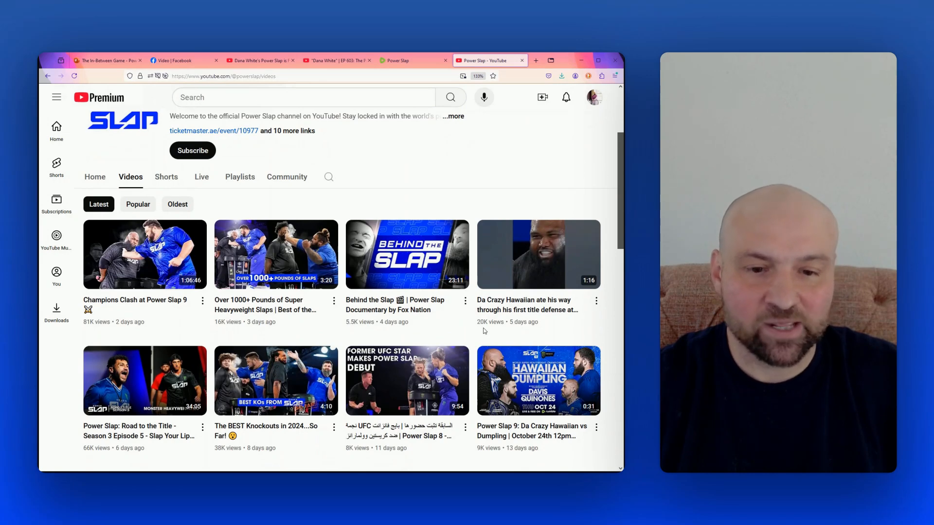
{"action": "scroll", "scroll_direction": "down", "scroll_amount": 3}
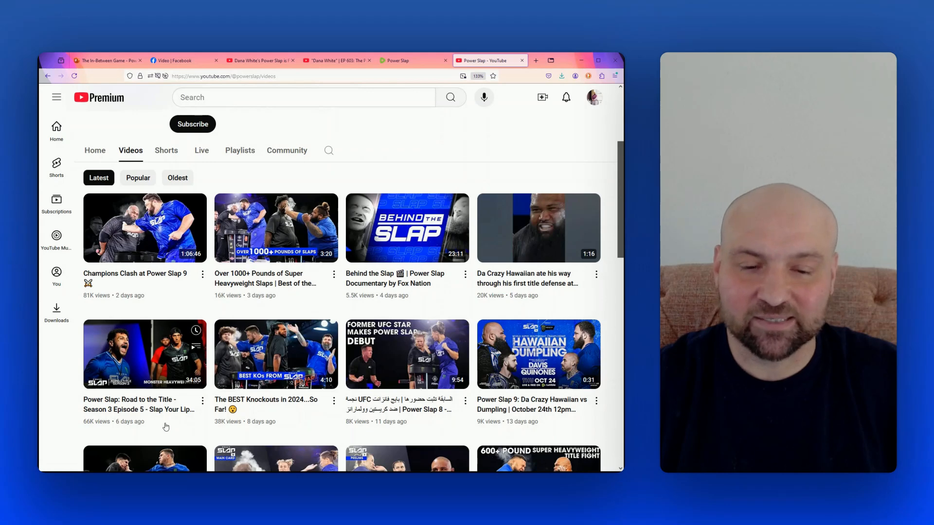
{"action": "scroll", "scroll_direction": "down", "scroll_amount": 3}
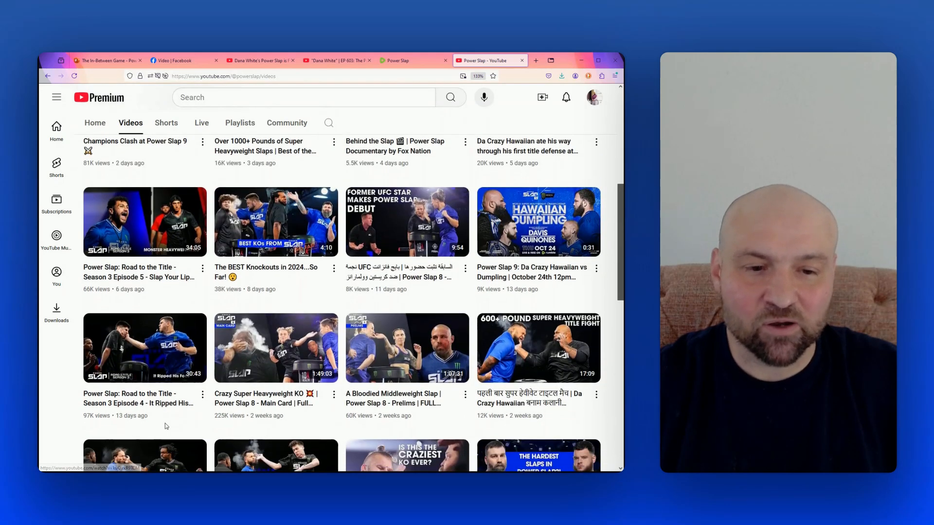
{"action": "scroll", "scroll_direction": "down", "scroll_amount": 3}
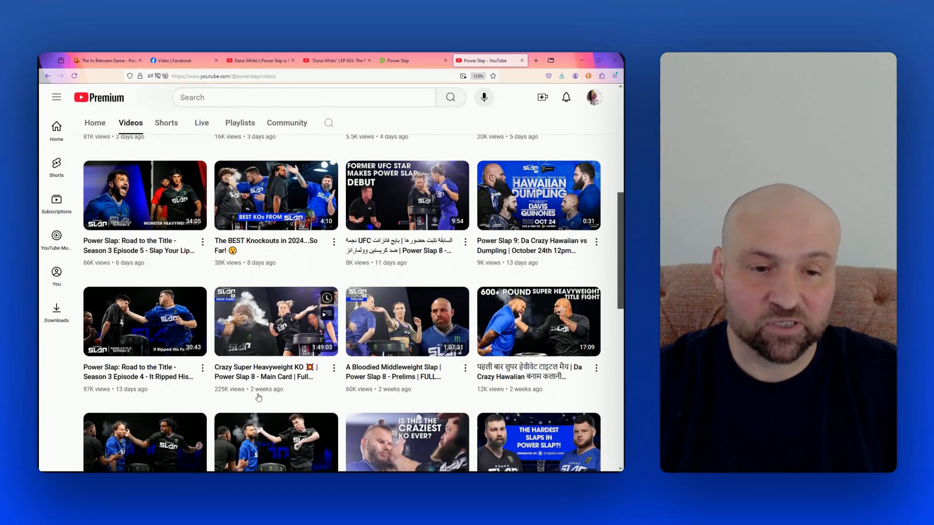
{"action": "scroll", "scroll_direction": "down", "scroll_amount": 3}
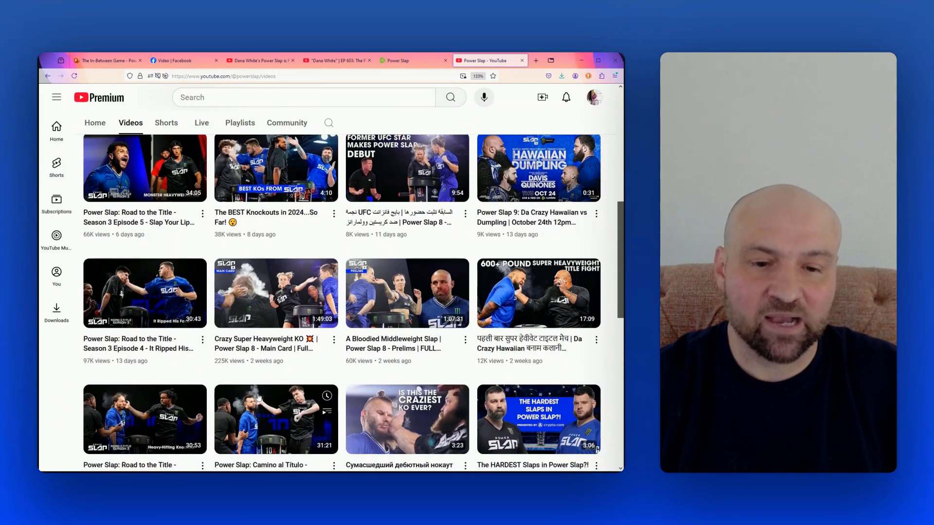
{"action": "scroll", "scroll_direction": "down", "scroll_amount": 3}
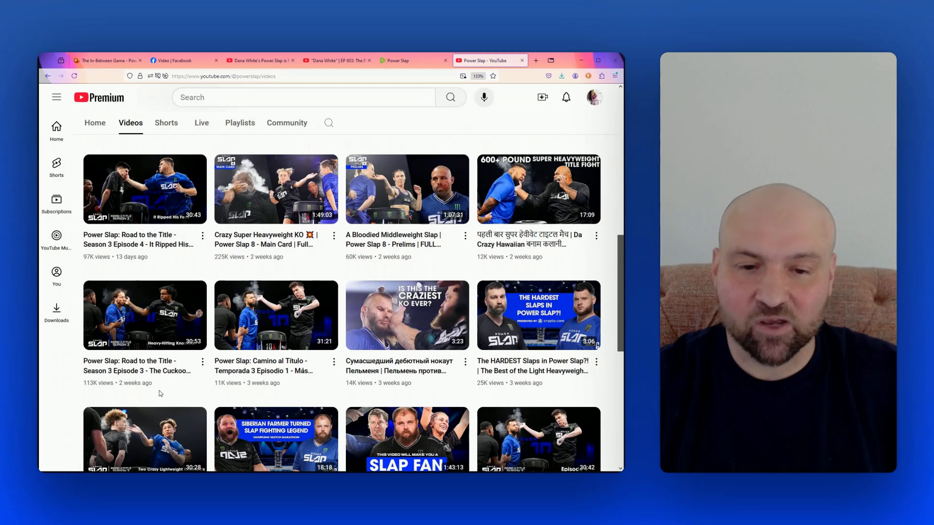
{"action": "scroll", "scroll_direction": "down", "scroll_amount": 3}
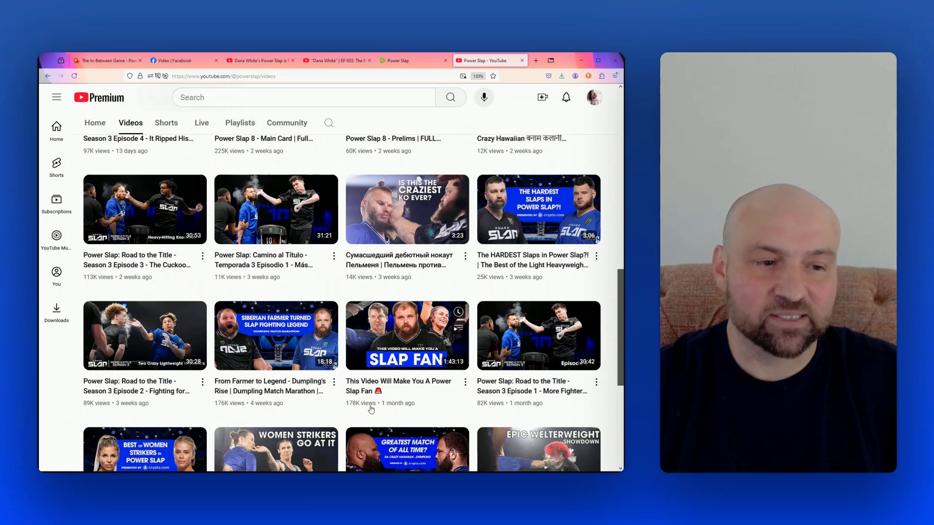
{"action": "mouse_move", "coordinate": [372, 399]}
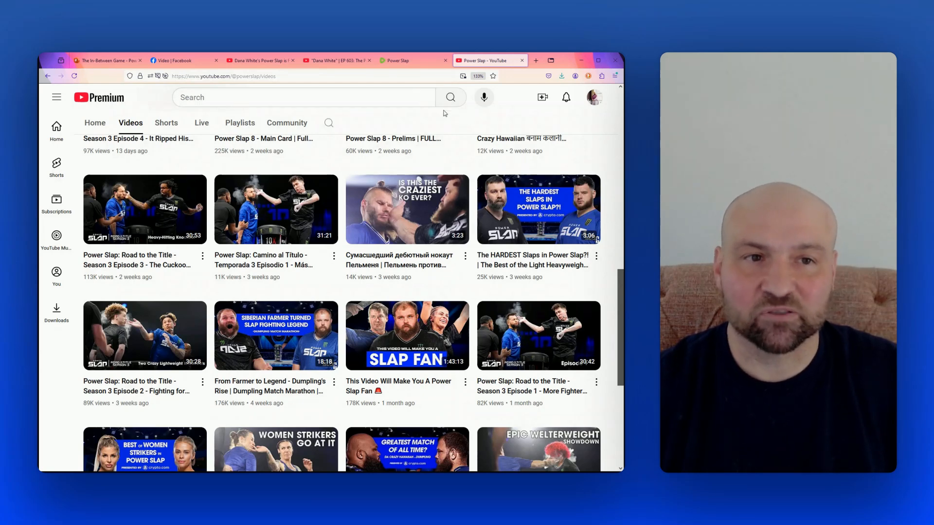
- Return to the presentation on the Social Media Dropoff slide
{"action": "left_click", "coordinate": [107, 60]}
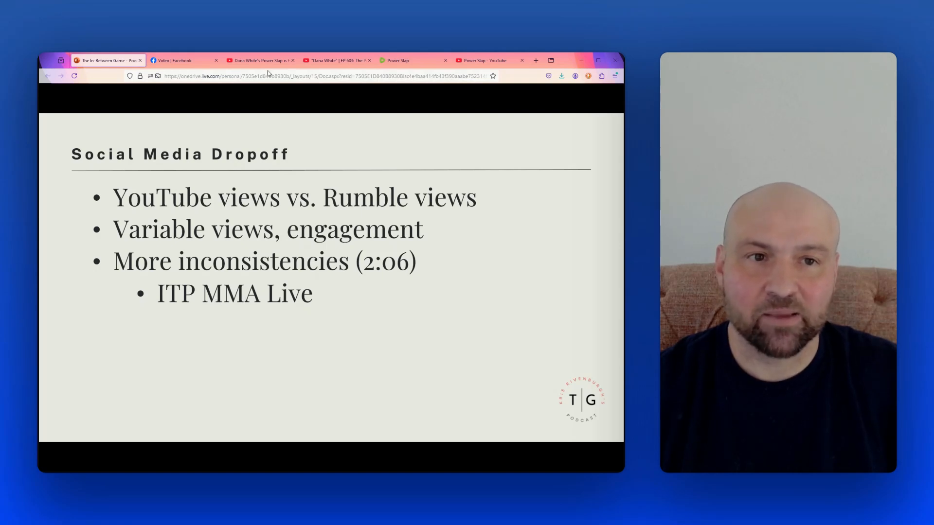
- Bring up the ITP MMA Live video 'Dana White's Power Slap is Fraudulent (Possibly)' and let it play
{"action": "left_click", "coordinate": [256, 60]}
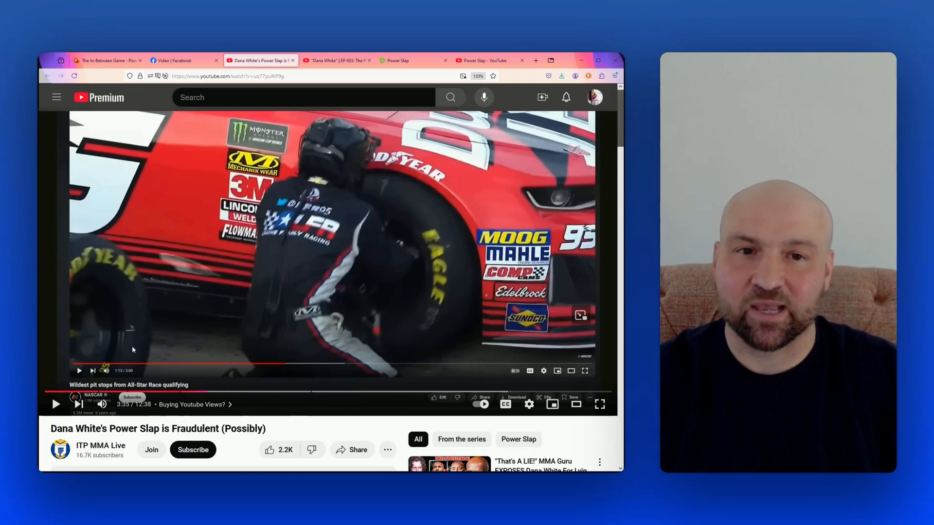
{"action": "left_click", "coordinate": [107, 60]}
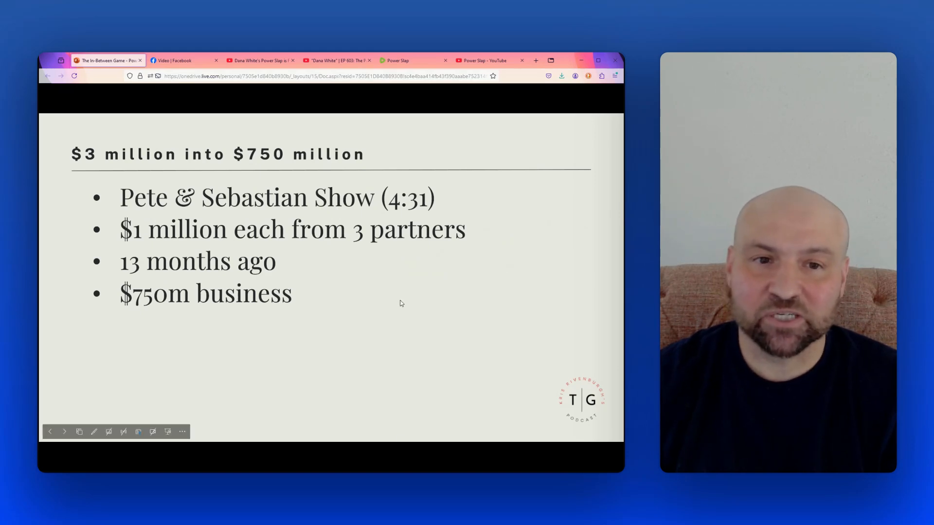
{"action": "left_click", "coordinate": [336, 61]}
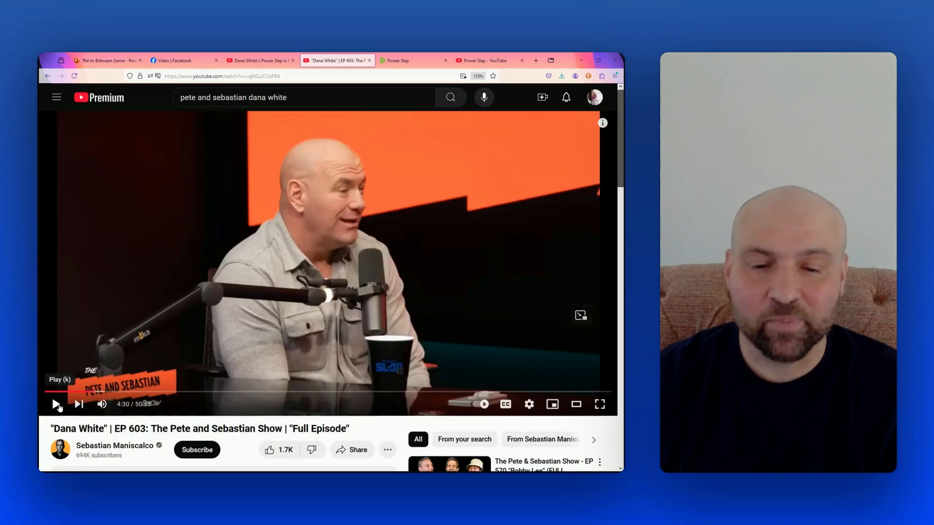
- Play the Pete and Sebastian Show Dana White episode from 4:30 to about 5:02, then pause
{"action": "left_click", "coordinate": [54, 403]}
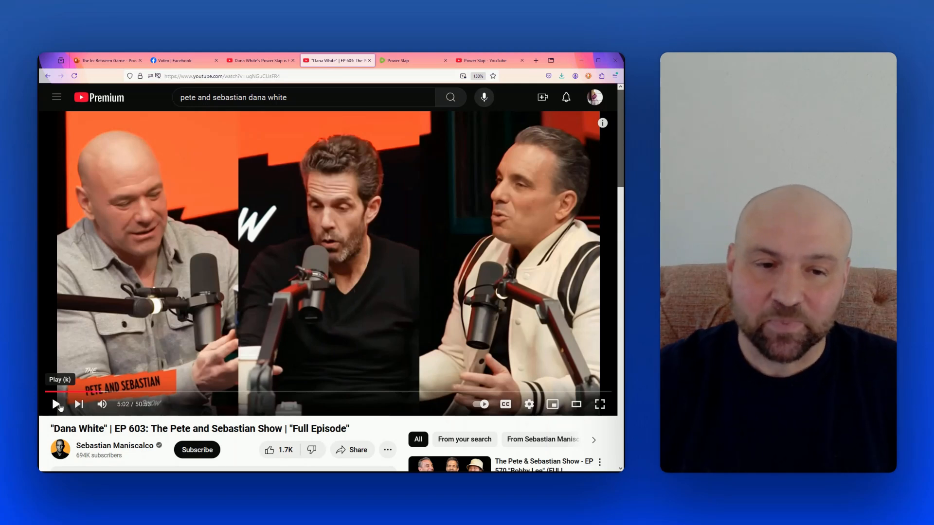
- Pass through the Power Slap fraud video tab back to the slideshow's Numbers Don't Lie slide
{"action": "left_click", "coordinate": [258, 60]}
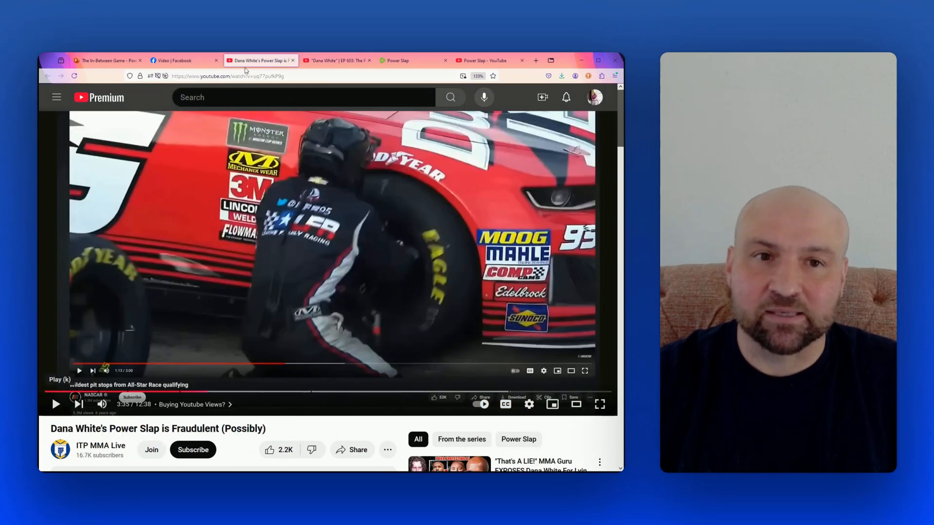
{"action": "left_click", "coordinate": [107, 60]}
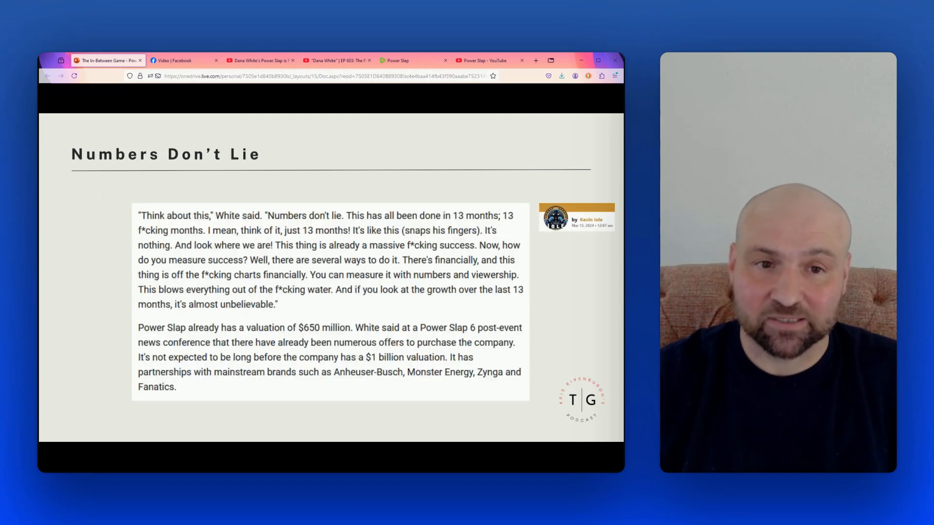
{"action": "mouse_move", "coordinate": [319, 351]}
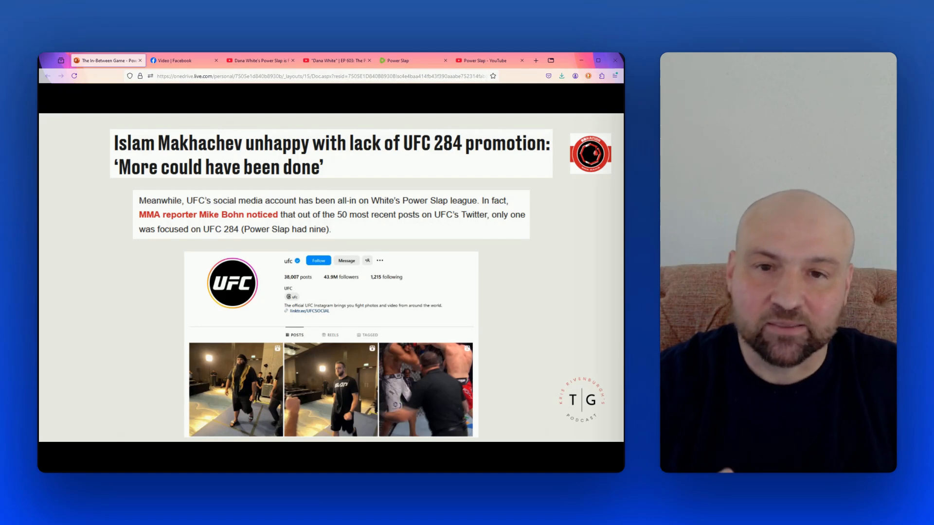
{"action": "scroll", "scroll_direction": "down", "scroll_amount": 3}
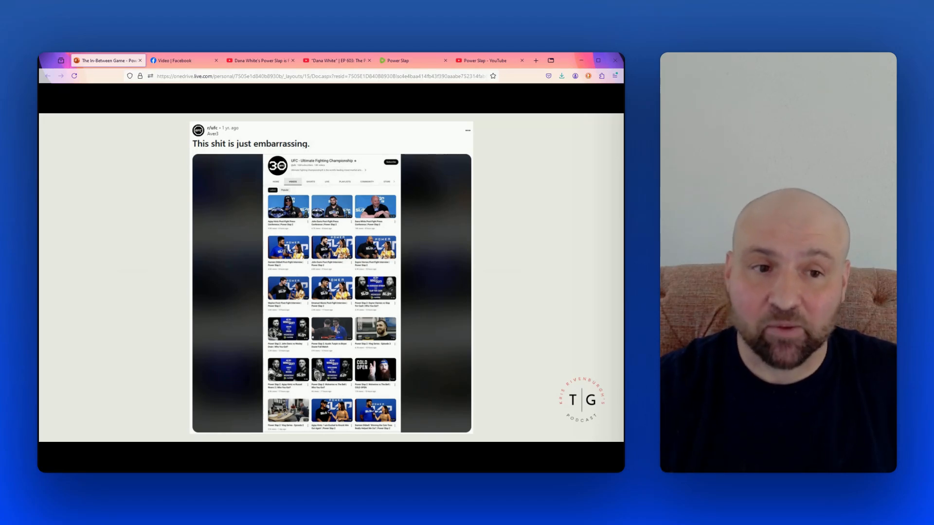
- Move on to the slide of Reddit comments criticizing UFC's channel being flooded with Power Slap content
{"action": "scroll", "scroll_direction": "down", "scroll_amount": 3}
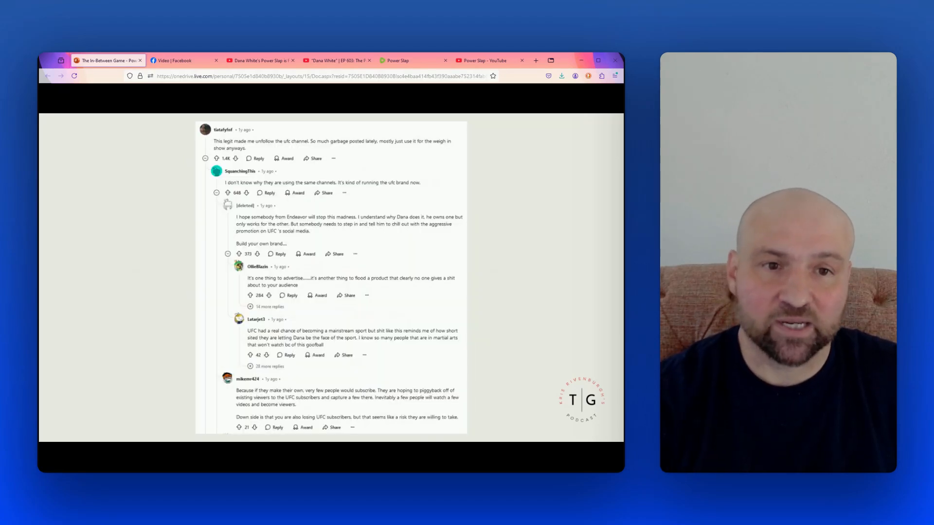